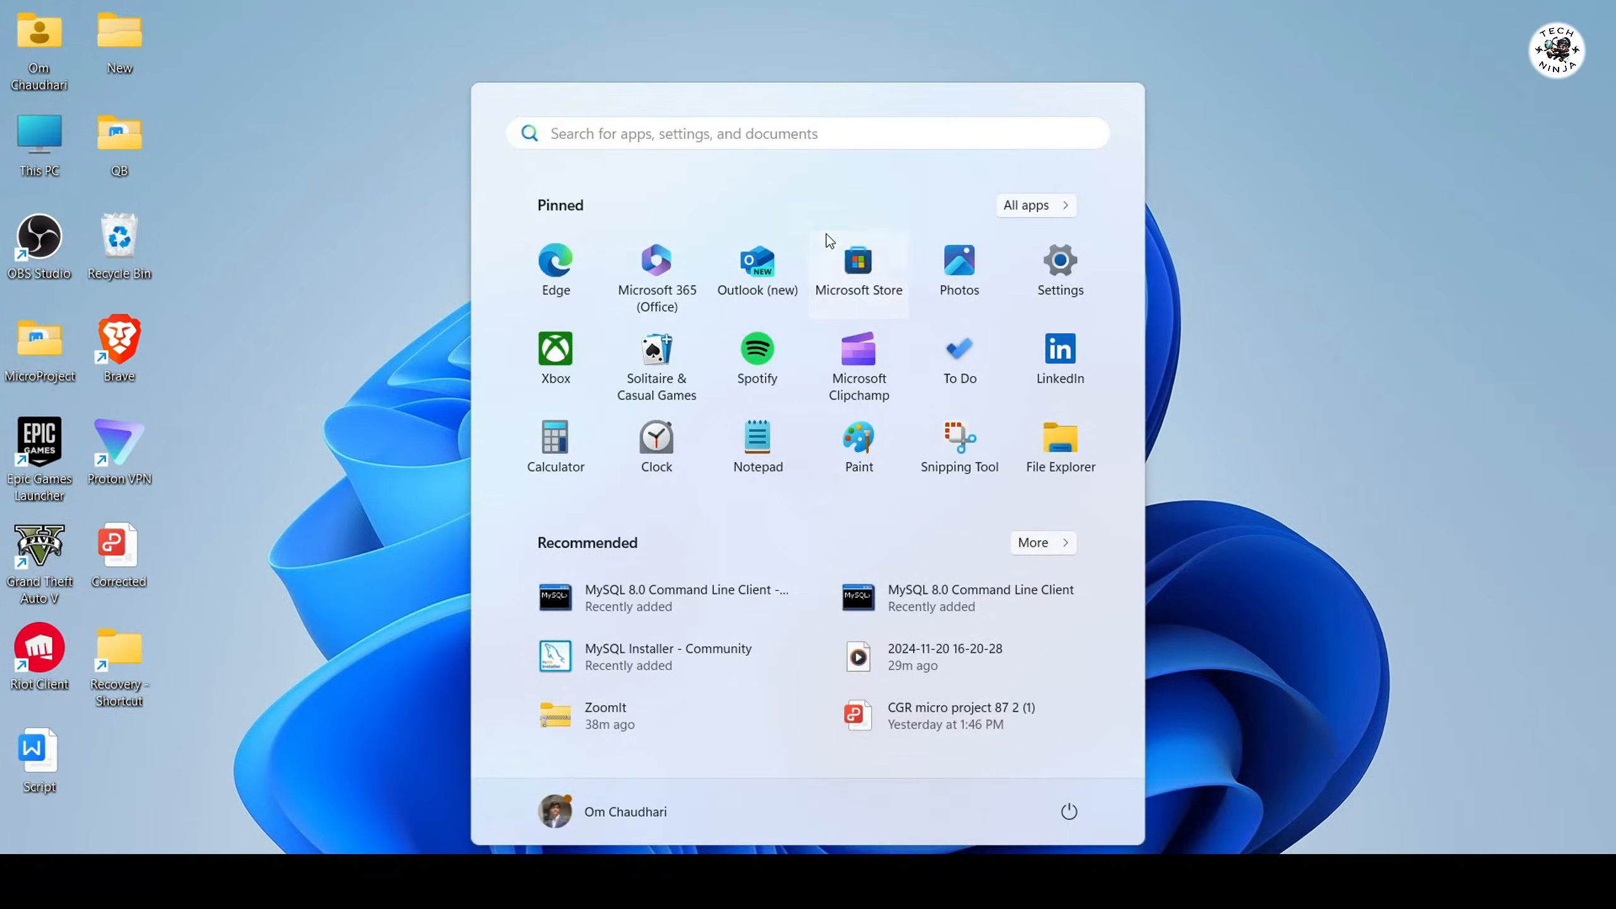
Find Windows File Recovery in Microsoft Store and start installing it
click(859, 261)
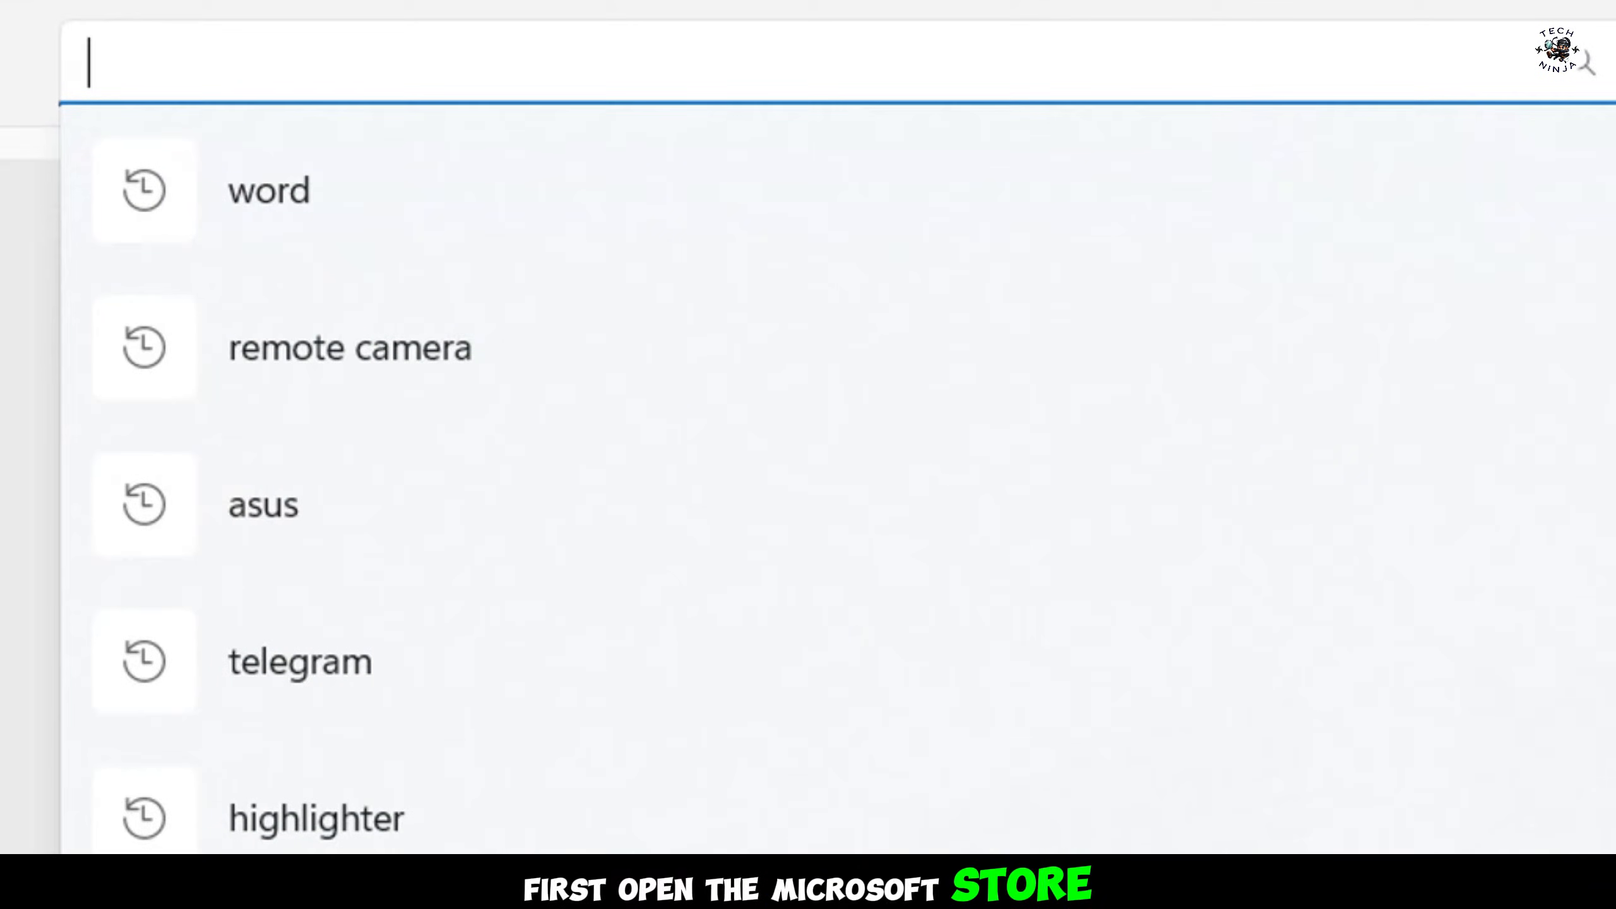
text(windows file recovery)
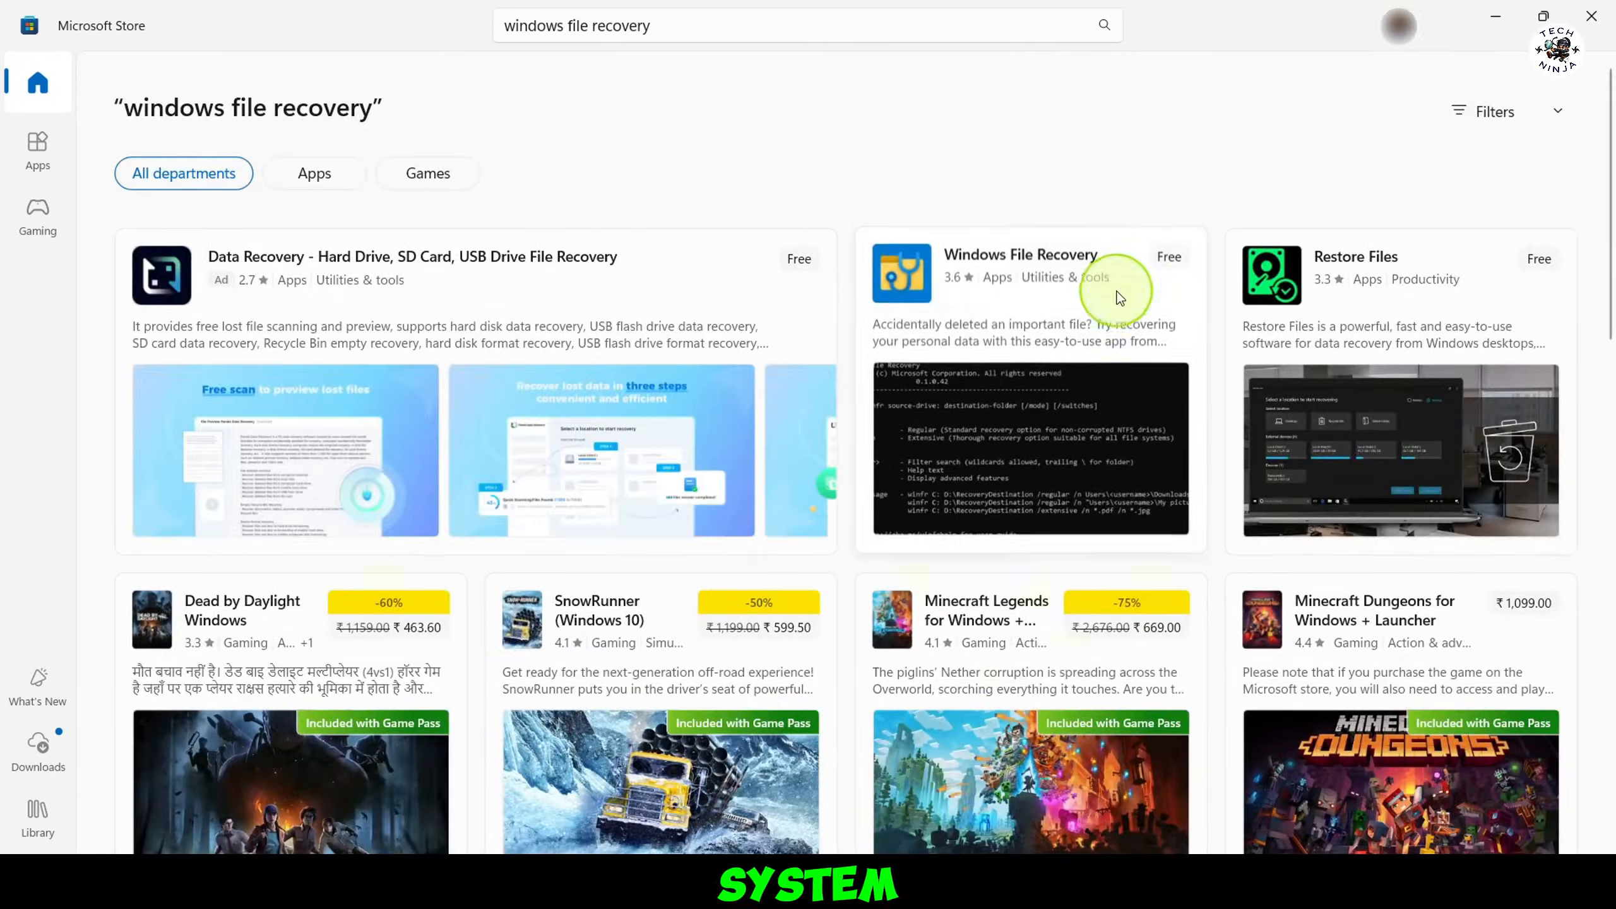
click(1020, 274)
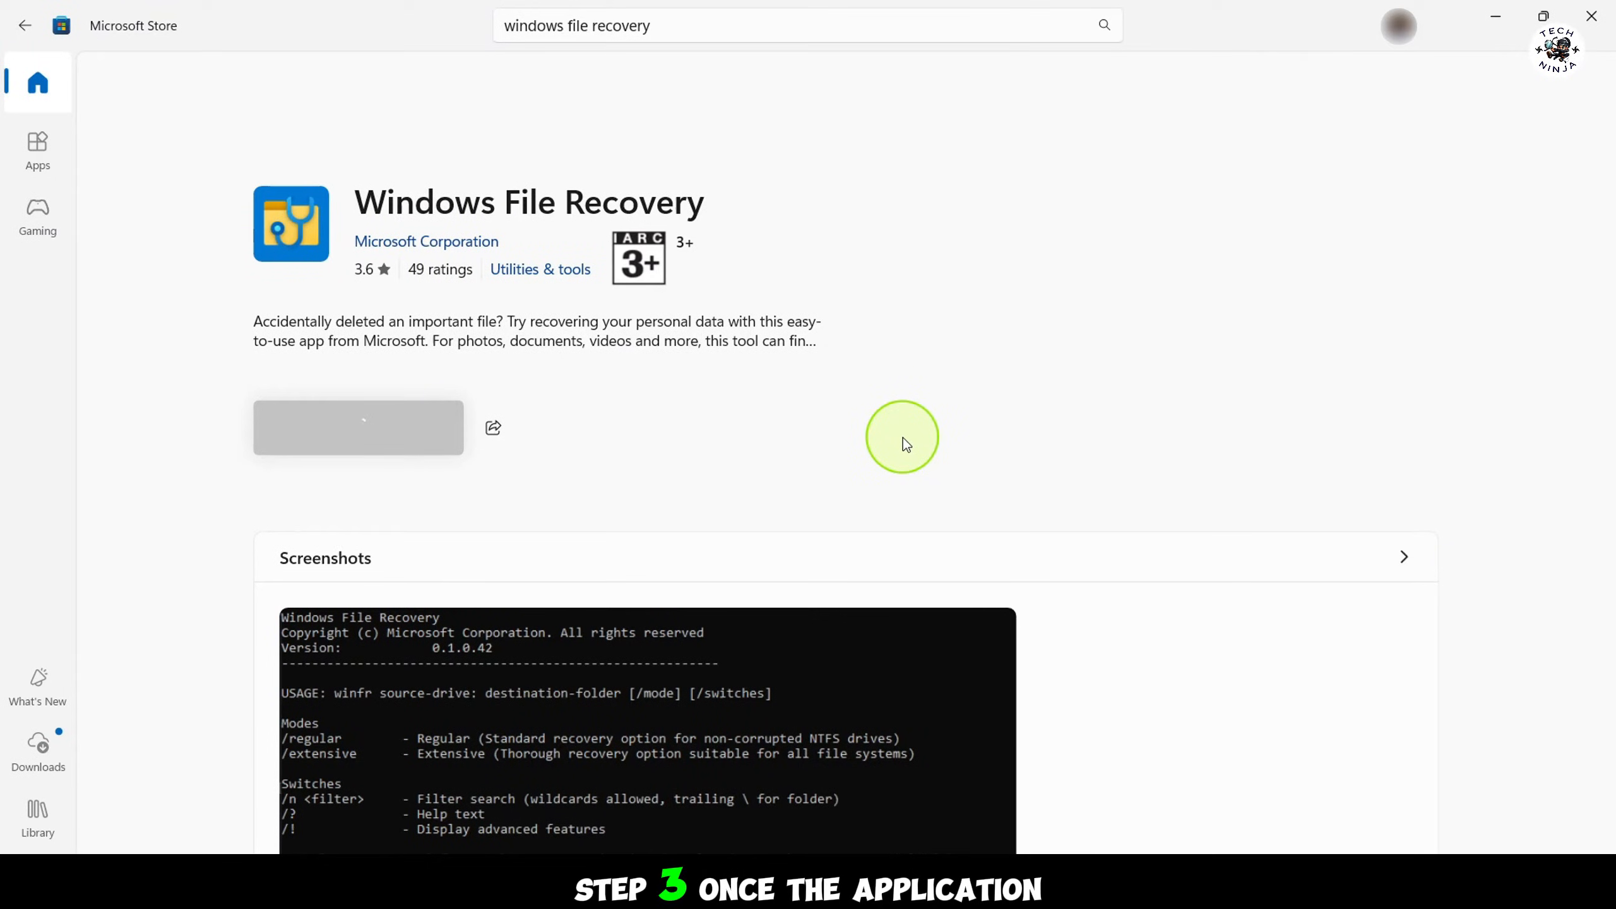
click(358, 427)
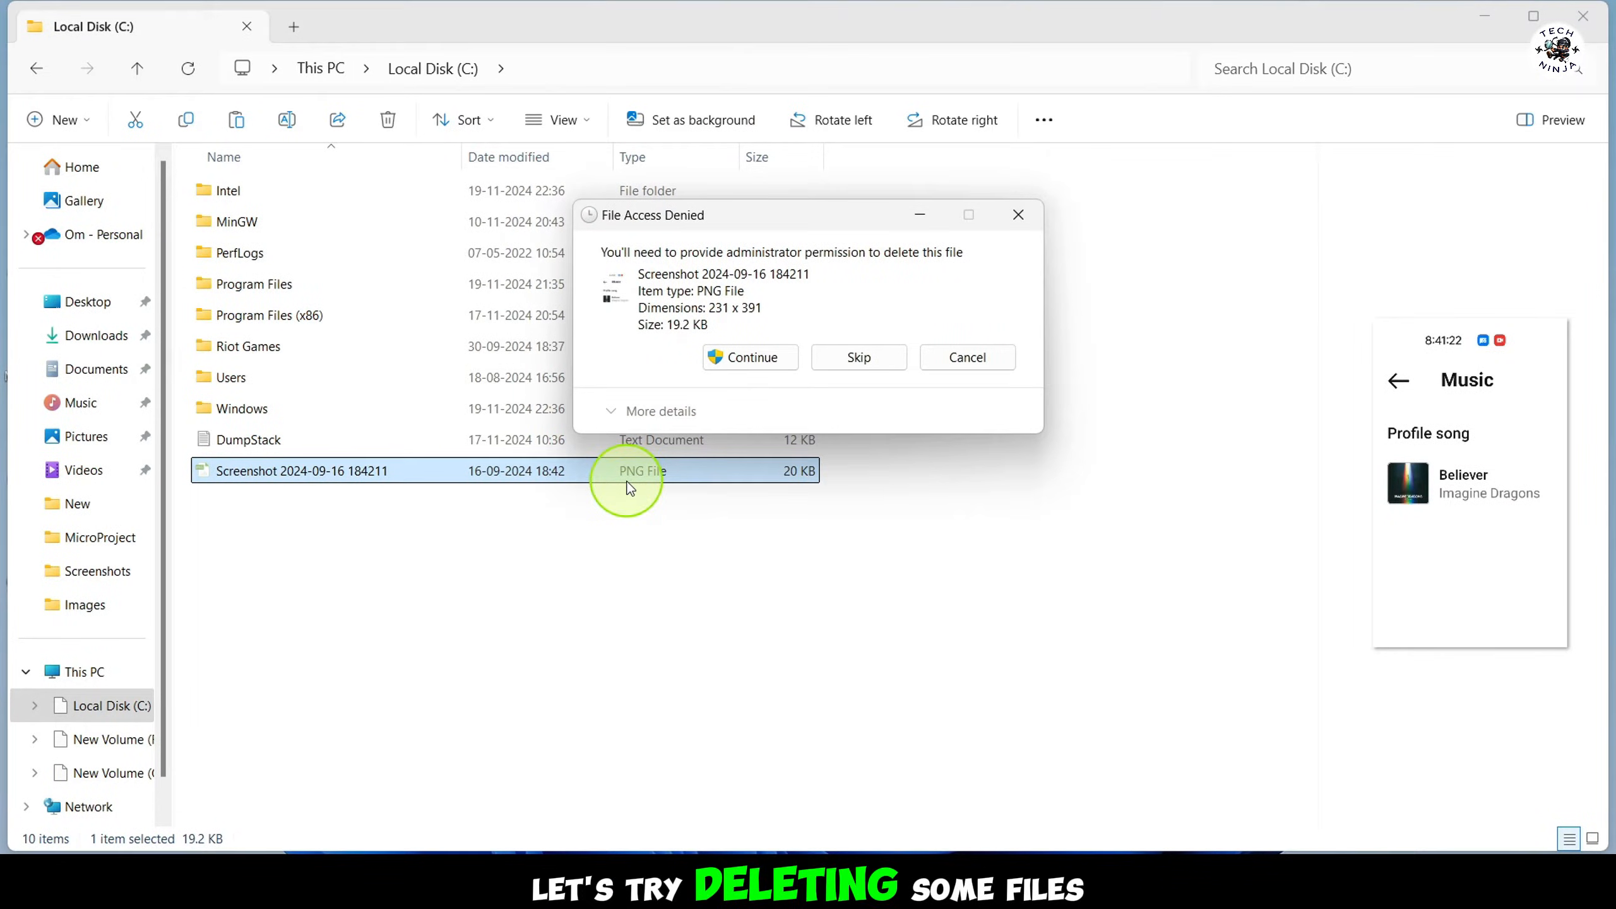
Delete the Screenshot PNG from C: with admin permission, then empty the Recycle Bin
click(750, 357)
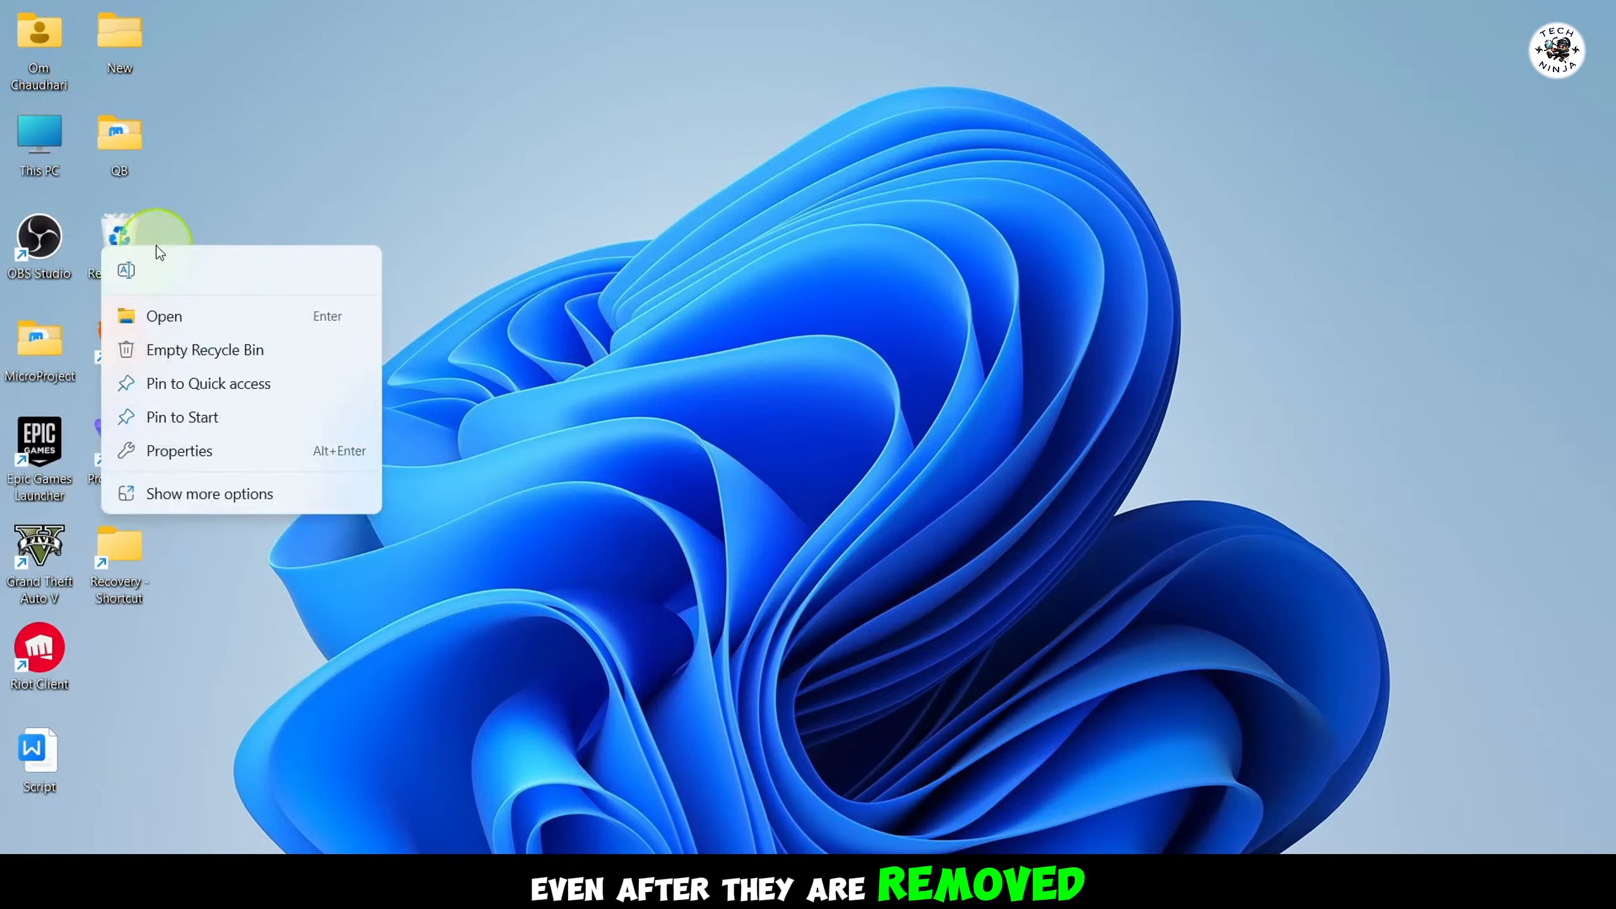
click(204, 349)
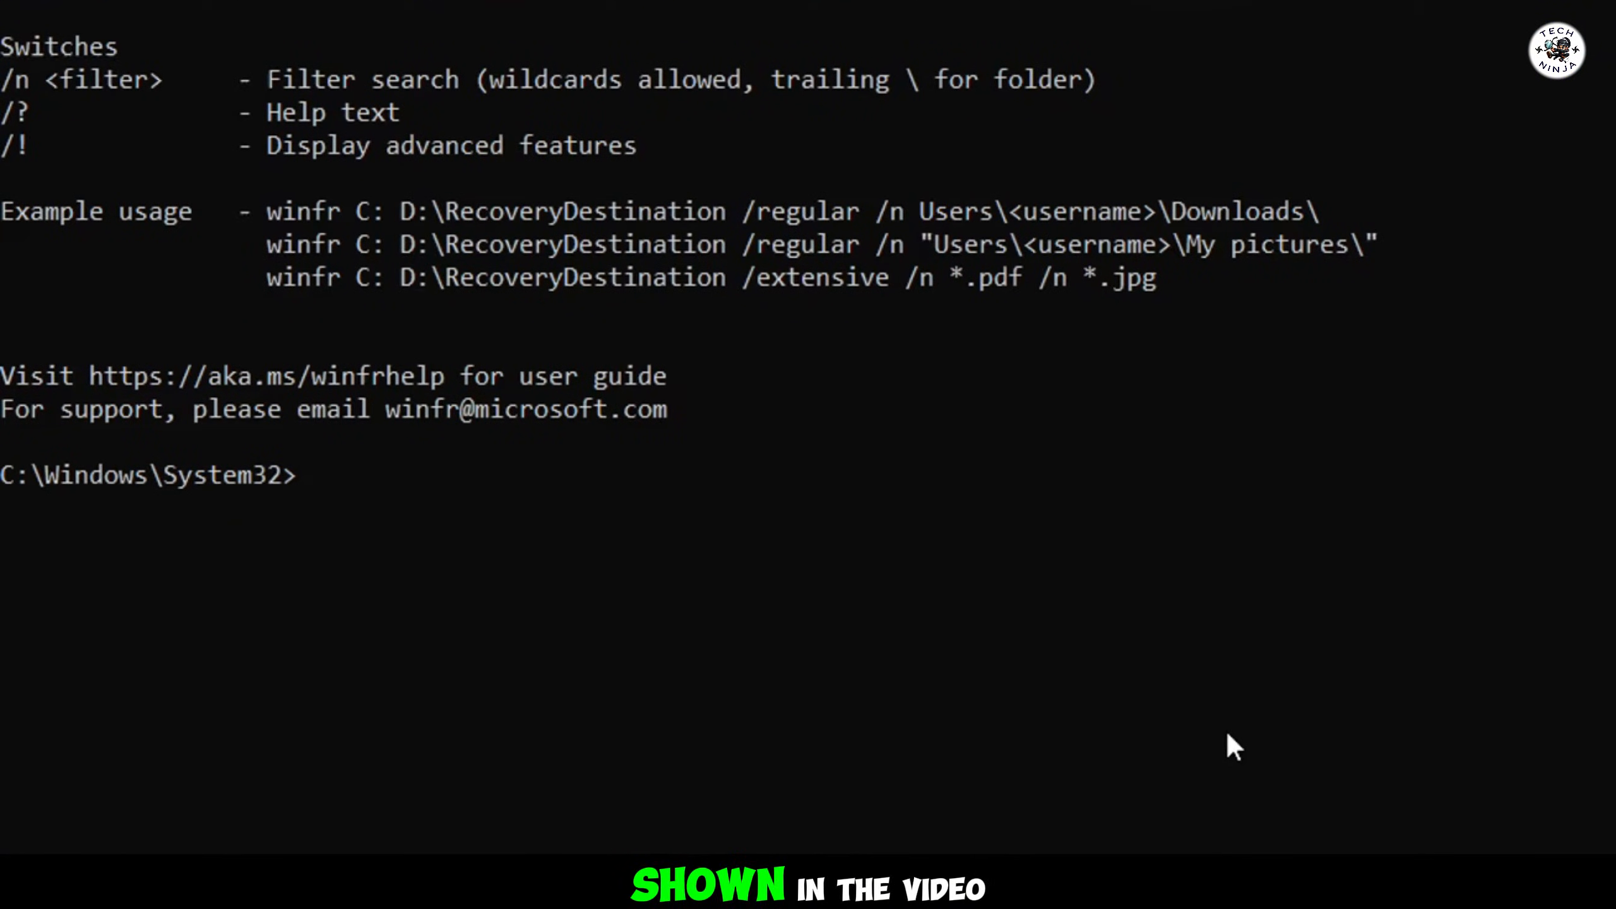
Run 'winfr C: F:\Recovery /n *.png' and confirm with y
text(winfr C: F:)
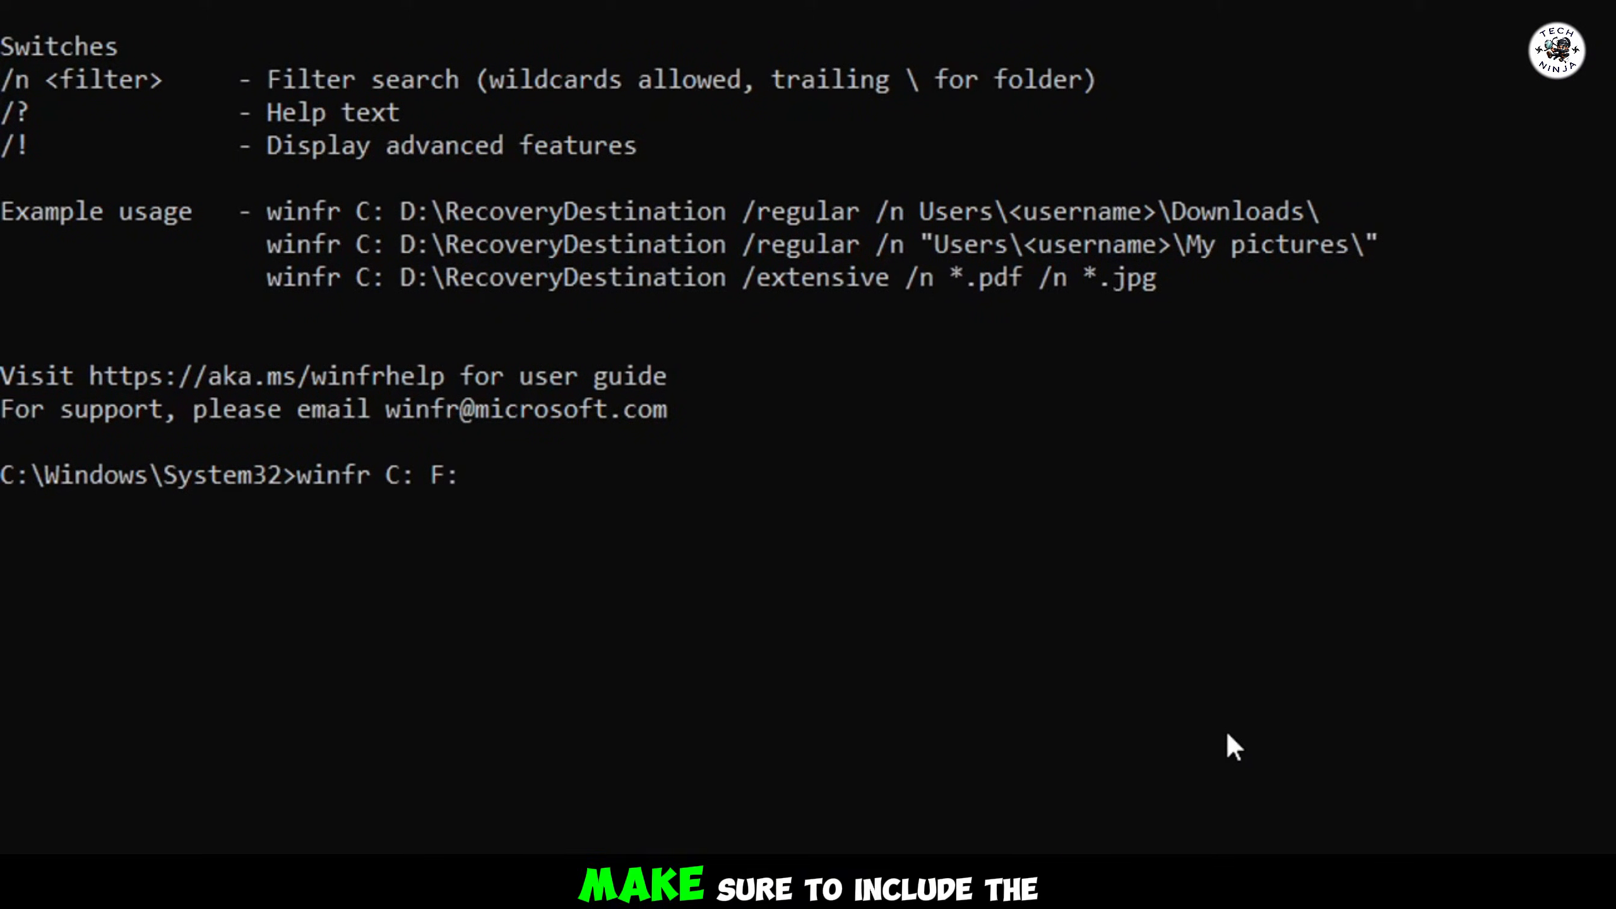
text(\Recovery)
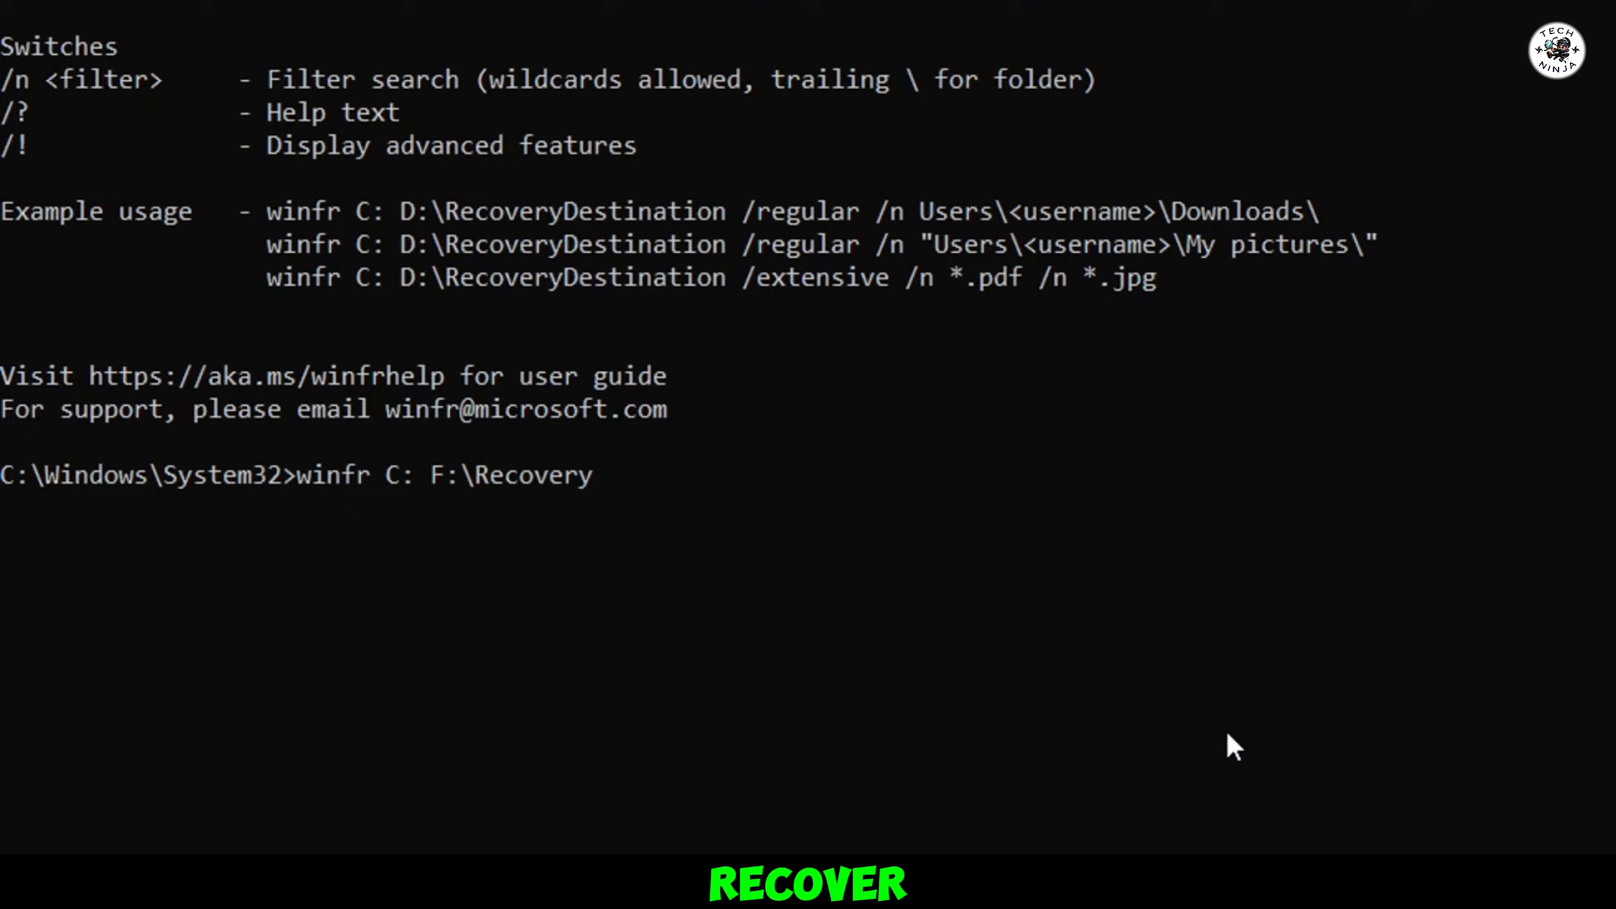
text(/n *.png)
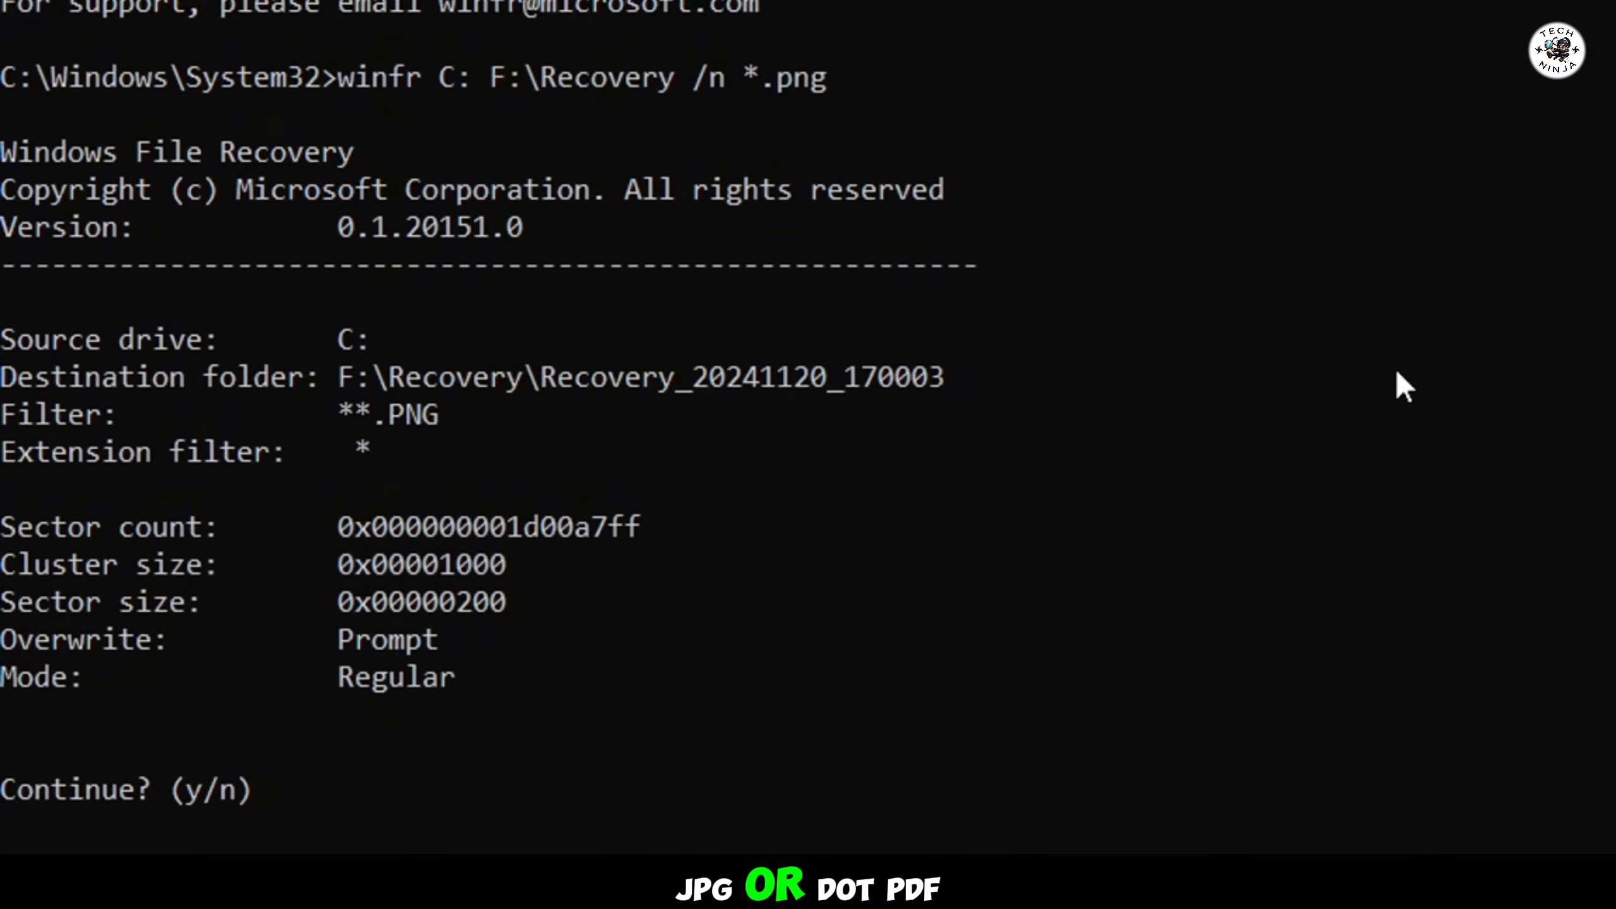
text(y)
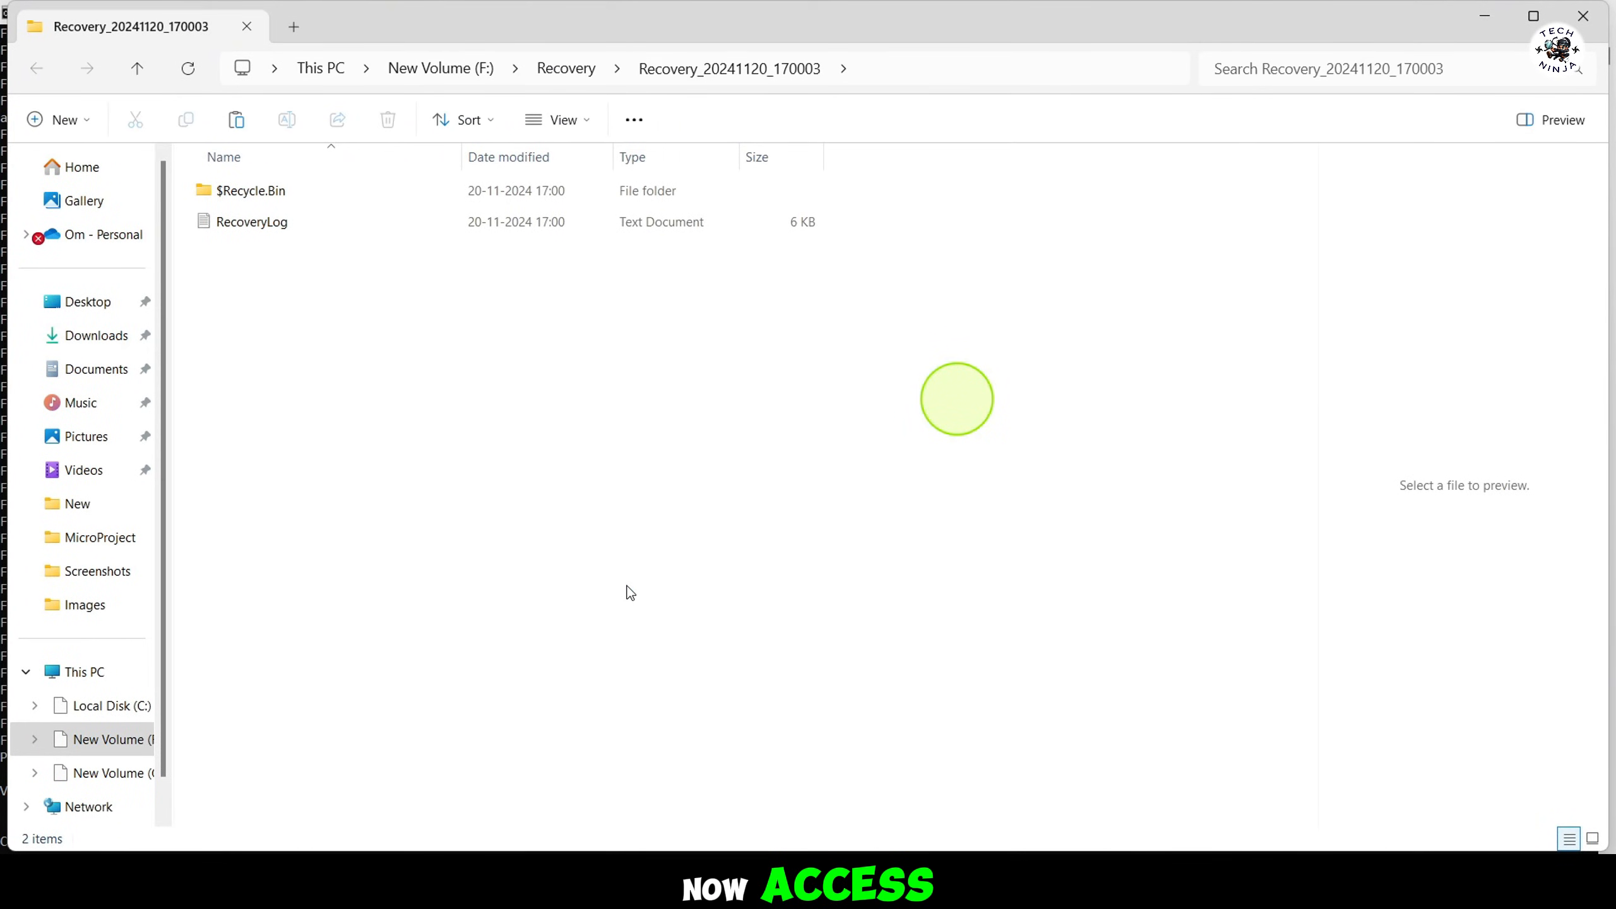
Open the recovered $Recycle.Bin folder in F:\Recovery to view the restored PNGs
double_click(250, 190)
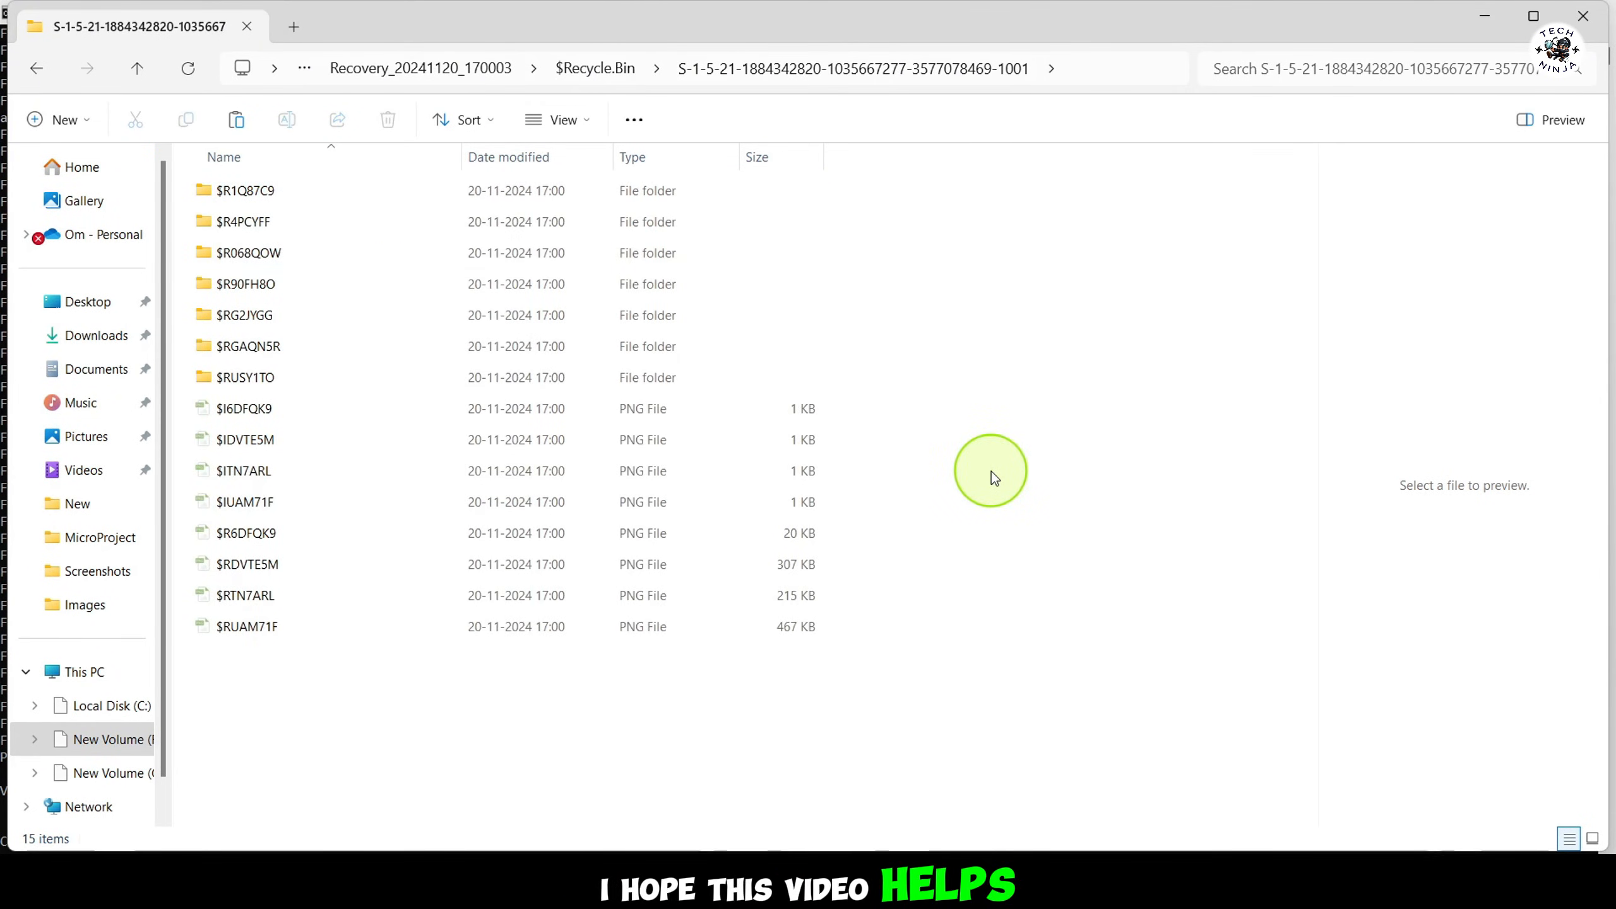
mouse_move(844, 553)
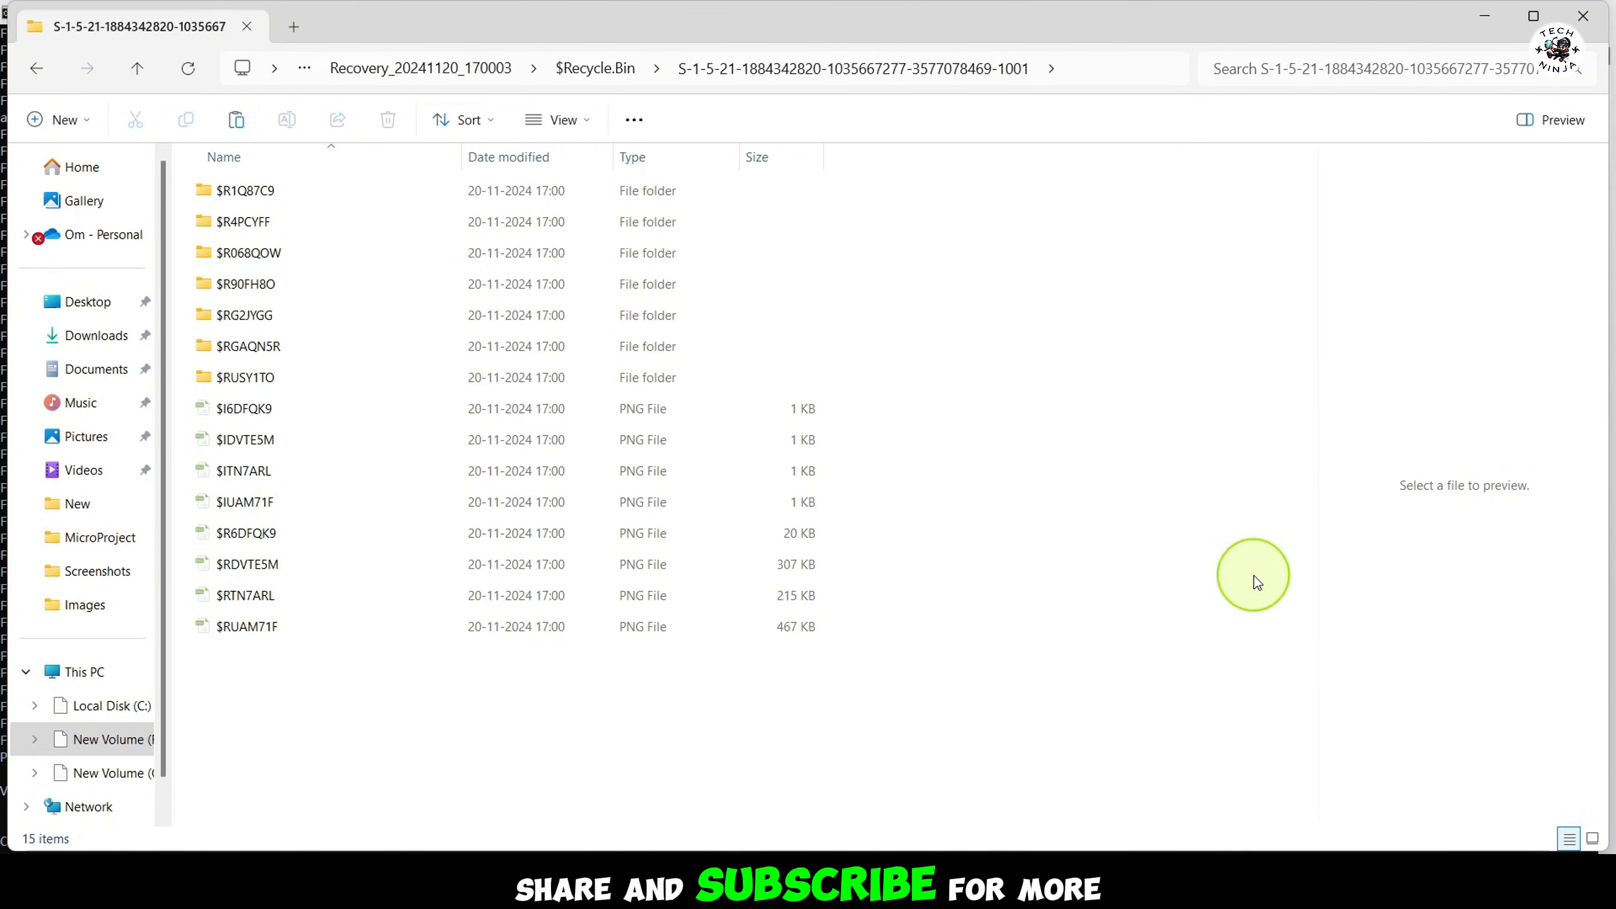
mouse_move(1232, 614)
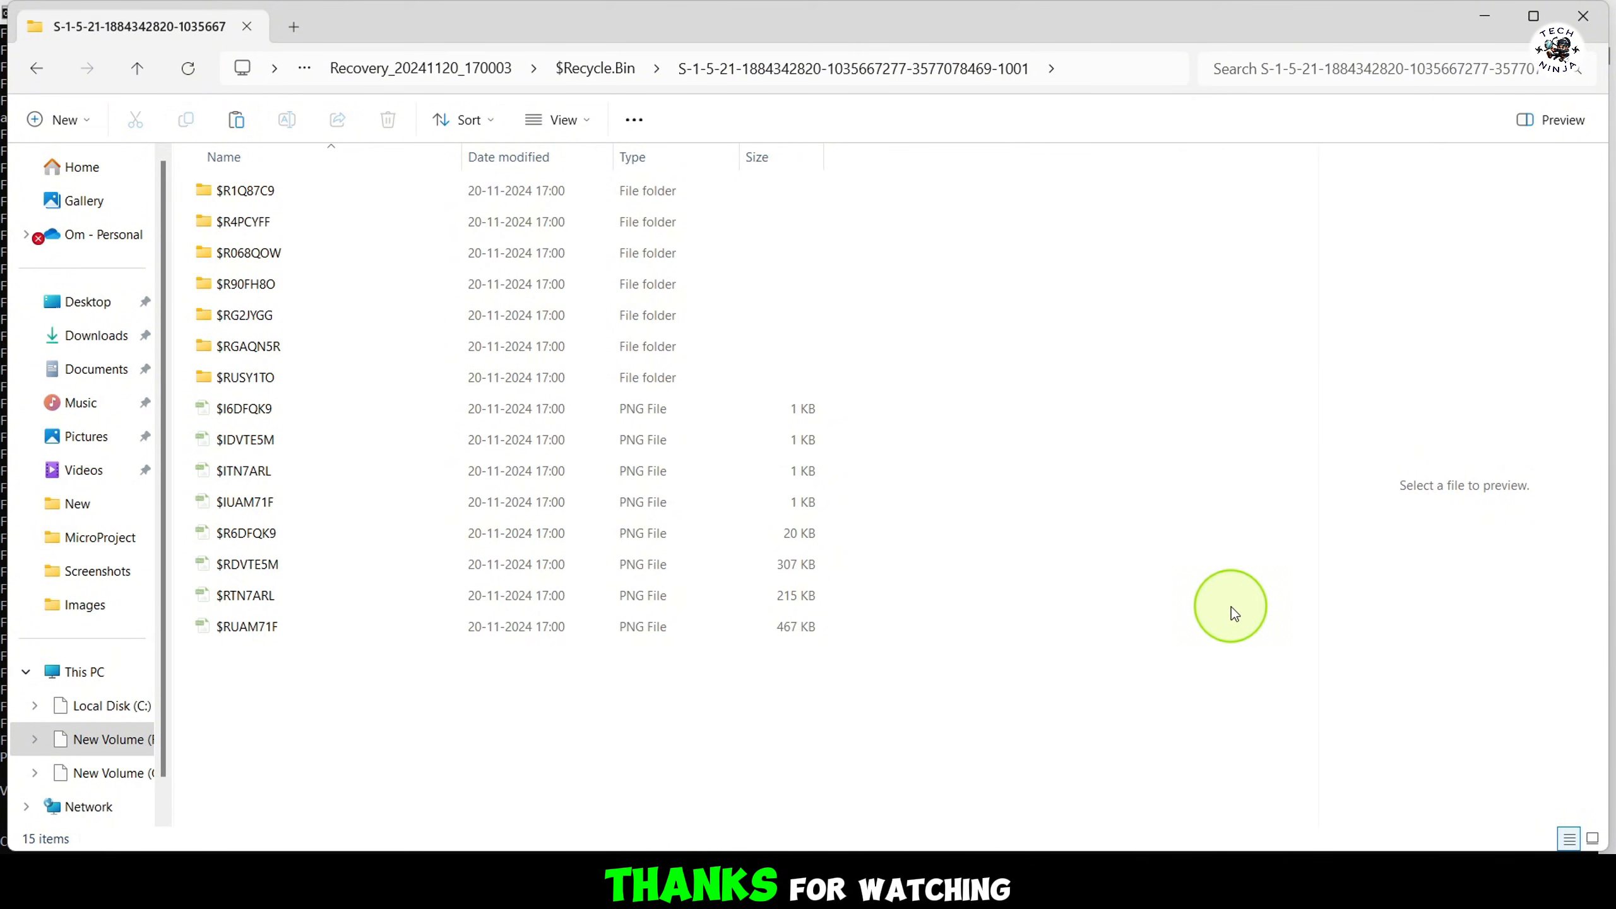